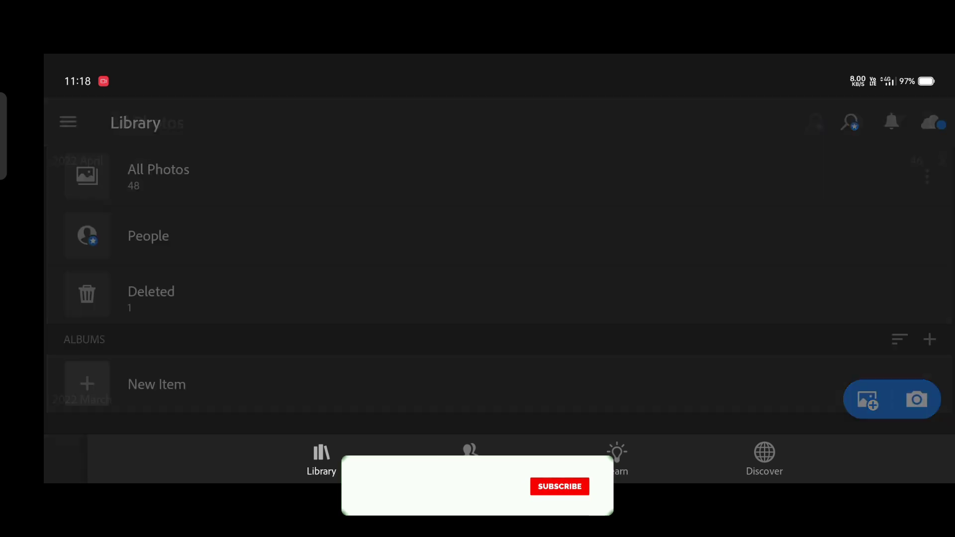
Open the portrait from All Photos for editing
left_click(158, 176)
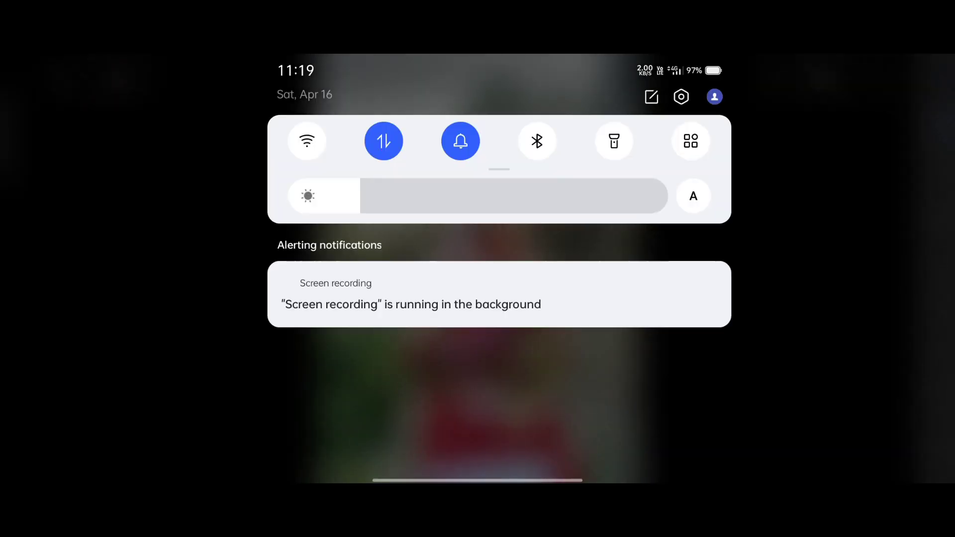
Set Light to Exposure +0.34, Contrast 19, Highlights −100, Shadows 100, Whites 10, Blacks 29, then enter Color Mix
left_click(383, 141)
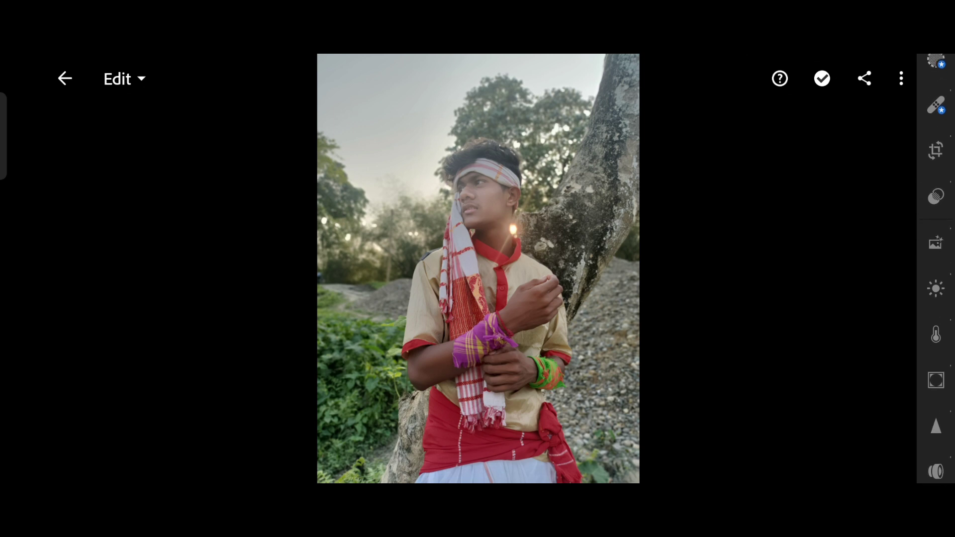
left_click(936, 289)
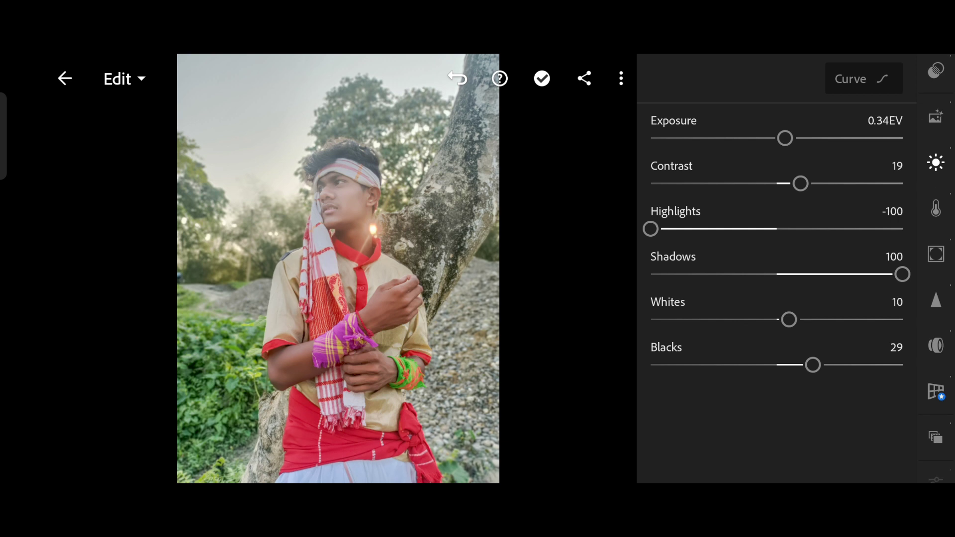
left_click(936, 208)
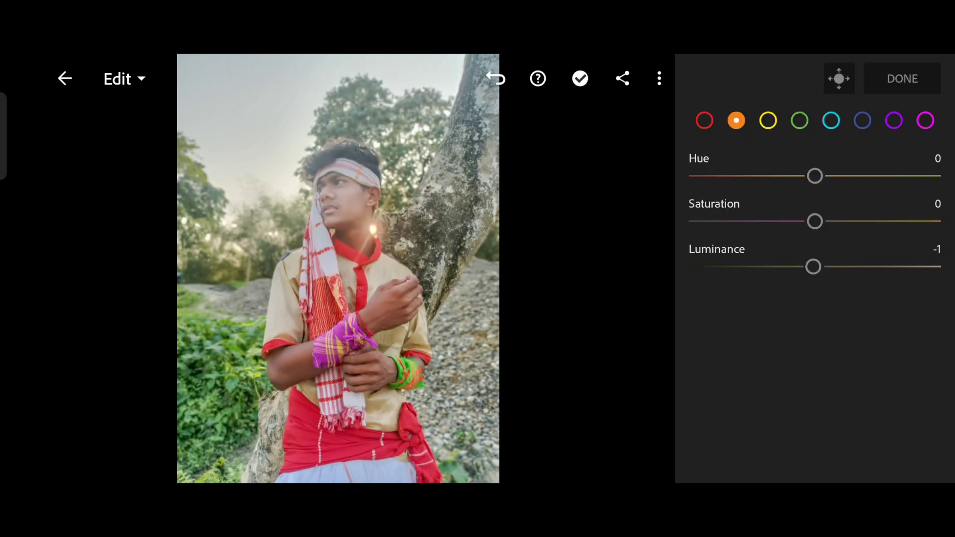
Mix Red hue −4 lum 44, Yellow hue −18 sat 64, Green hue −15 sat −15 lum 18
left_click(704, 119)
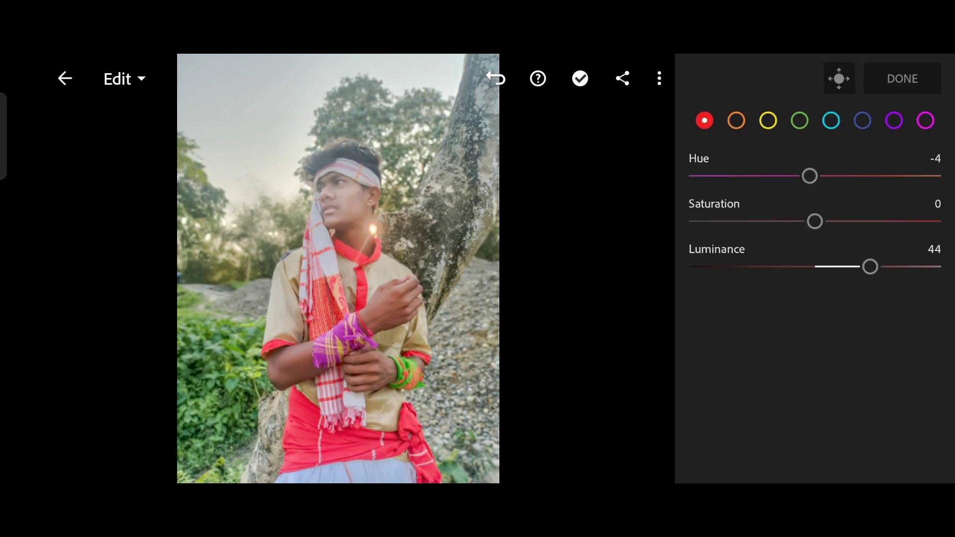
left_click(767, 120)
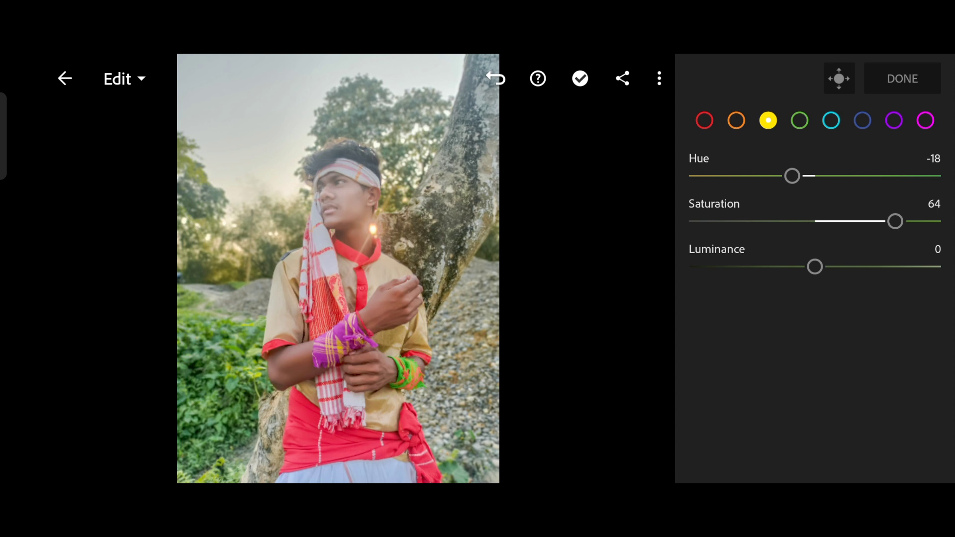
left_click(799, 120)
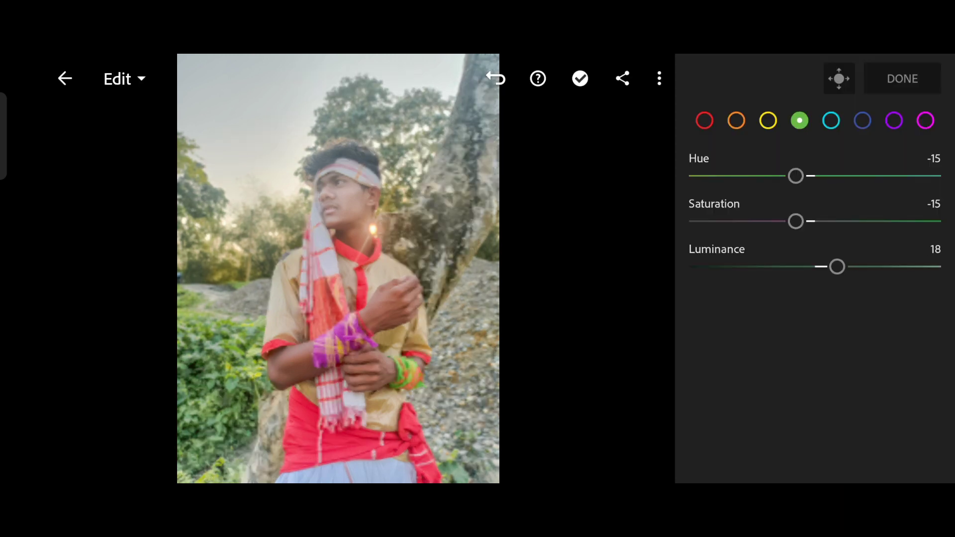
Finish colour mixing and raise Texture and Clarity to 10 in Effects
left_click(862, 119)
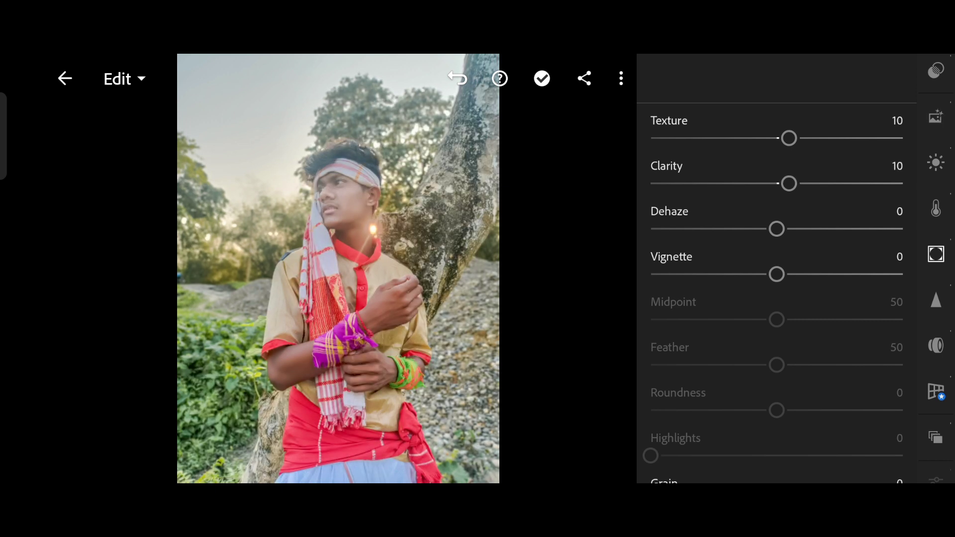
Set Vignette −38, Grain 5, Detail 39, Noise Reduction 18, Color Noise Reduction 40
scroll("up", 3)
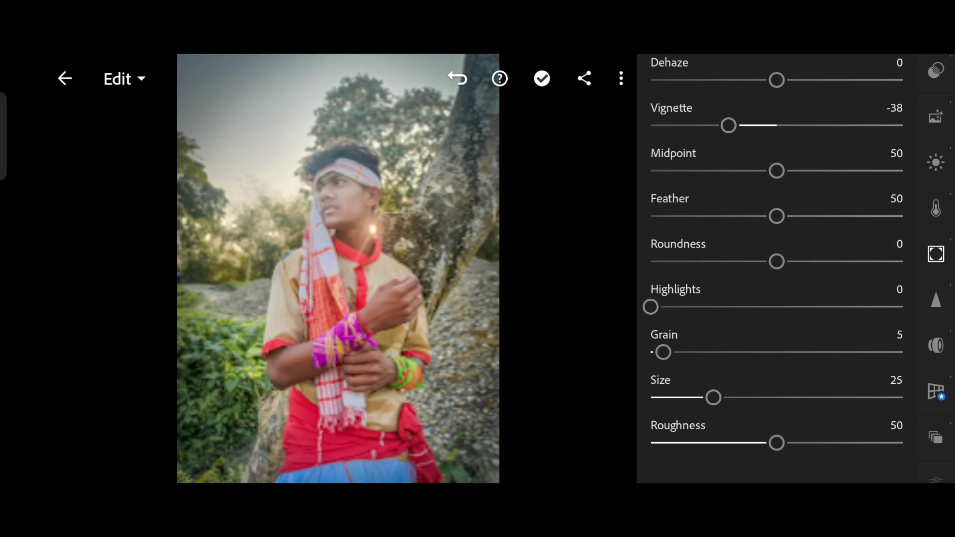
scroll("up", 3)
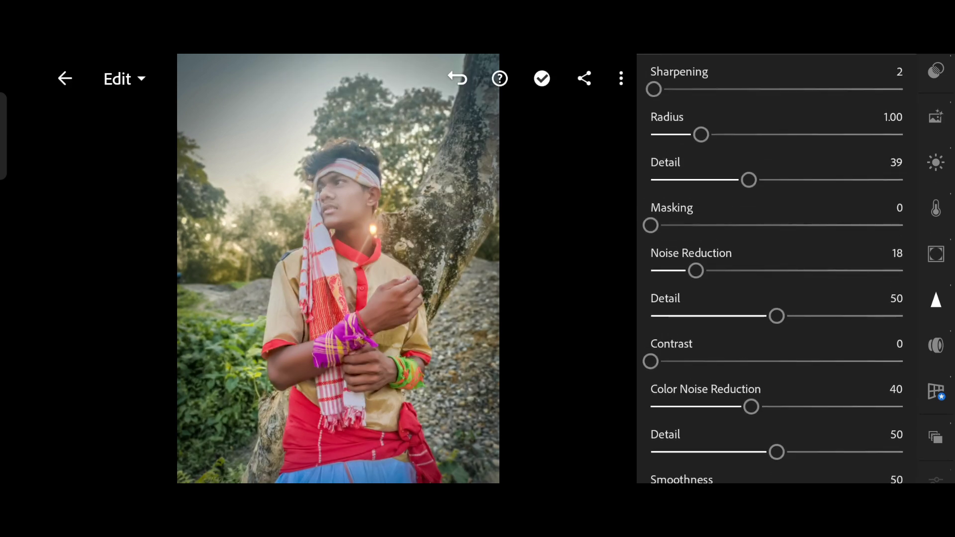
Export the graded portrait via Save to Device and open it in PicsArt
left_click(583, 79)
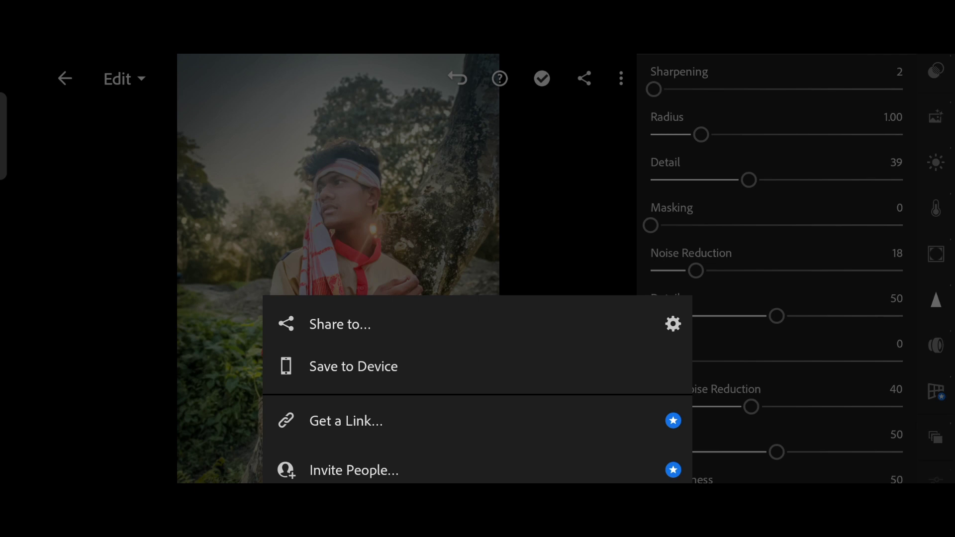
left_click(353, 366)
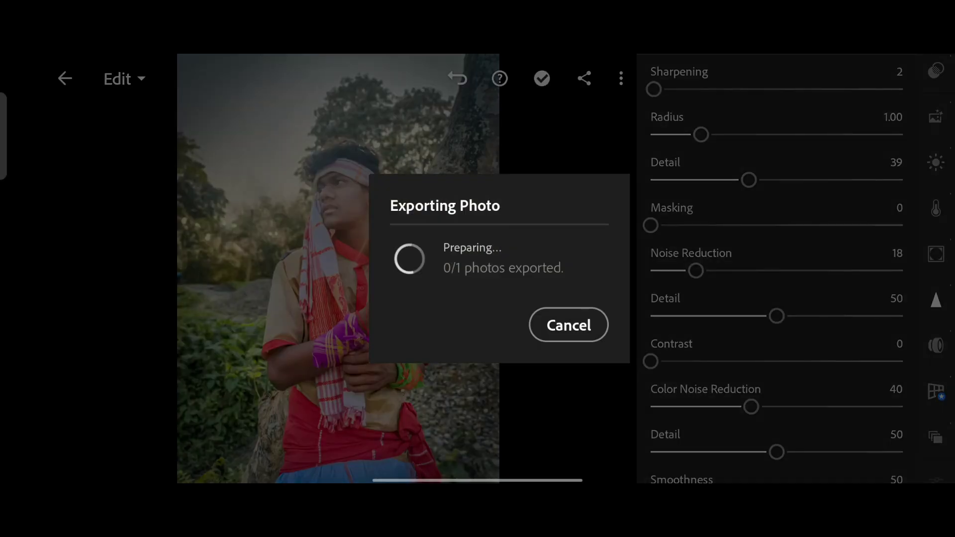
left_click(567, 325)
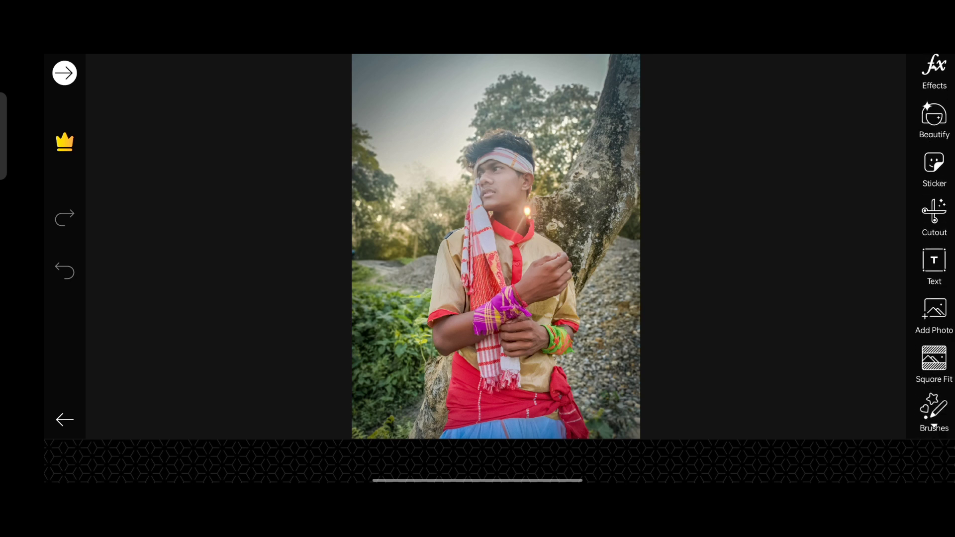
Add the orange sun flare image from Recent as an overlay layer
left_click(933, 314)
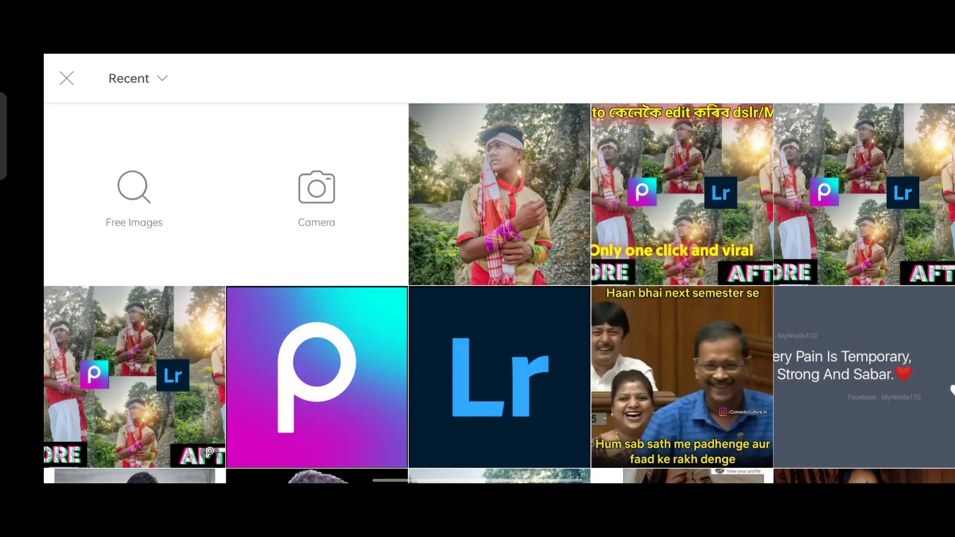
left_click(137, 78)
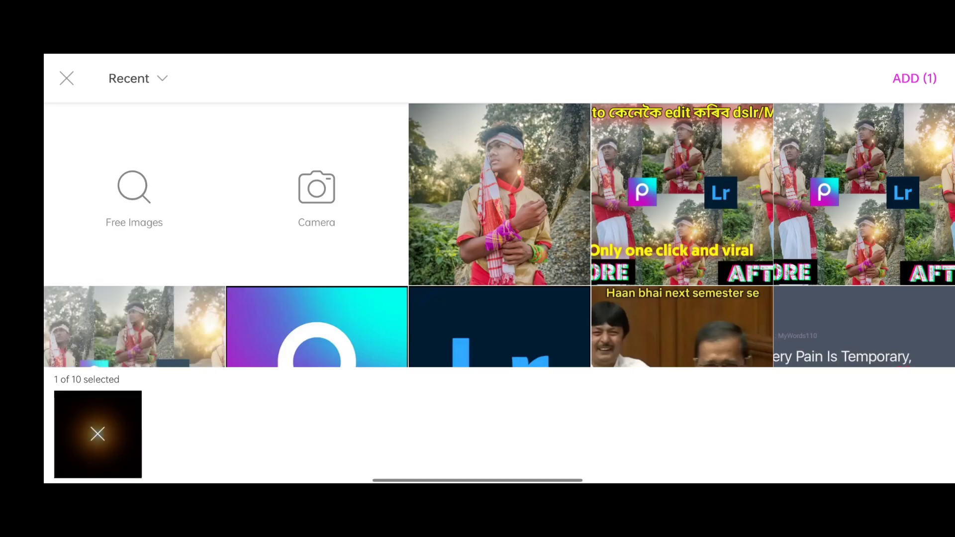
left_click(915, 78)
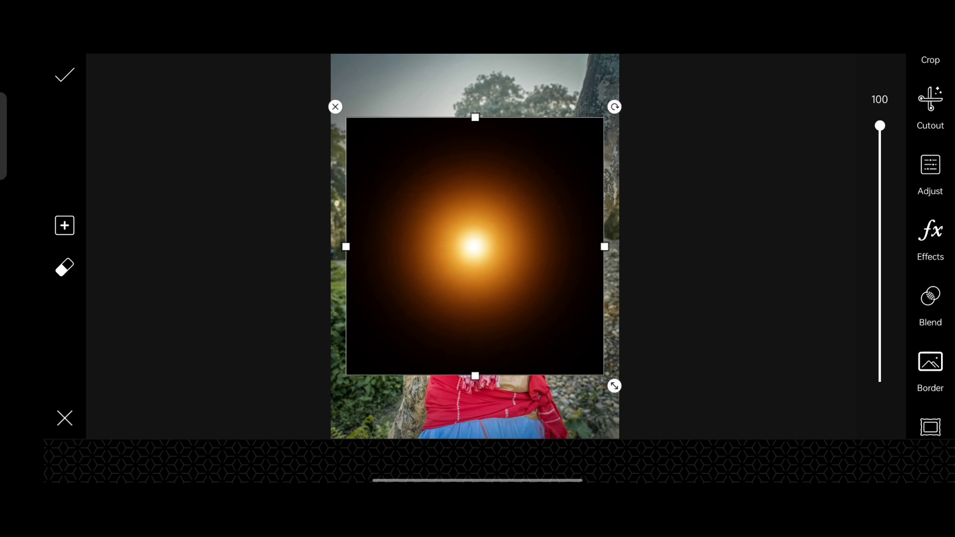
Screen-blend the flare behind the subject's head, apply it, and go to save and share
left_click(931, 298)
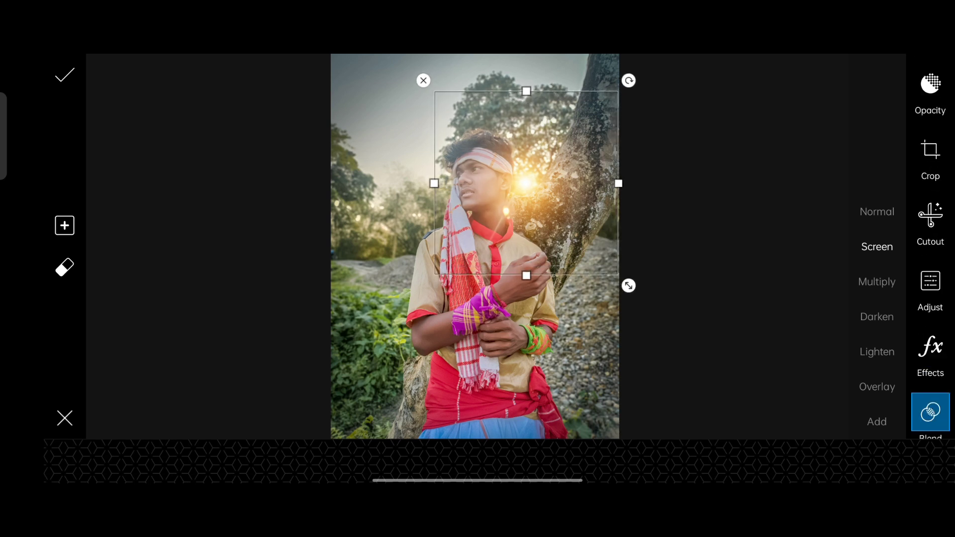
left_click(930, 85)
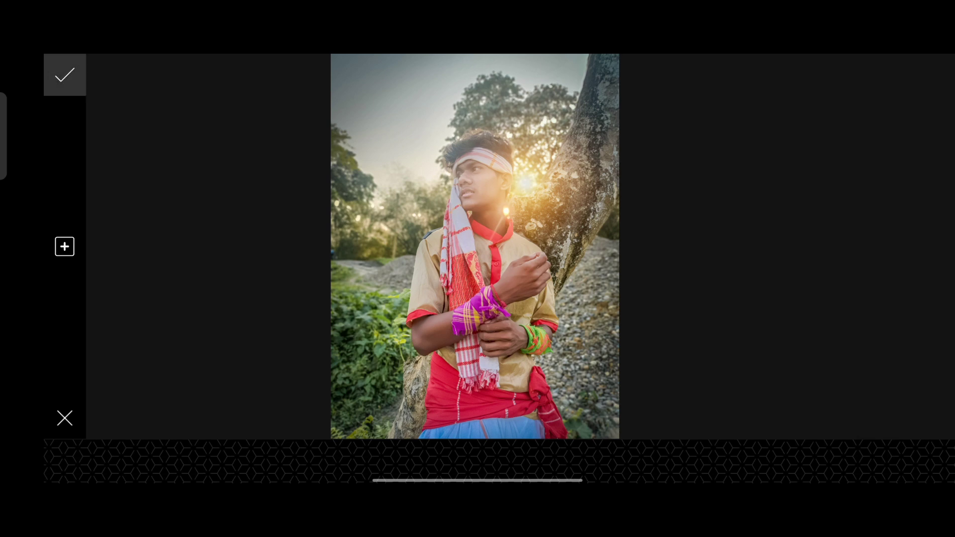
left_click(65, 74)
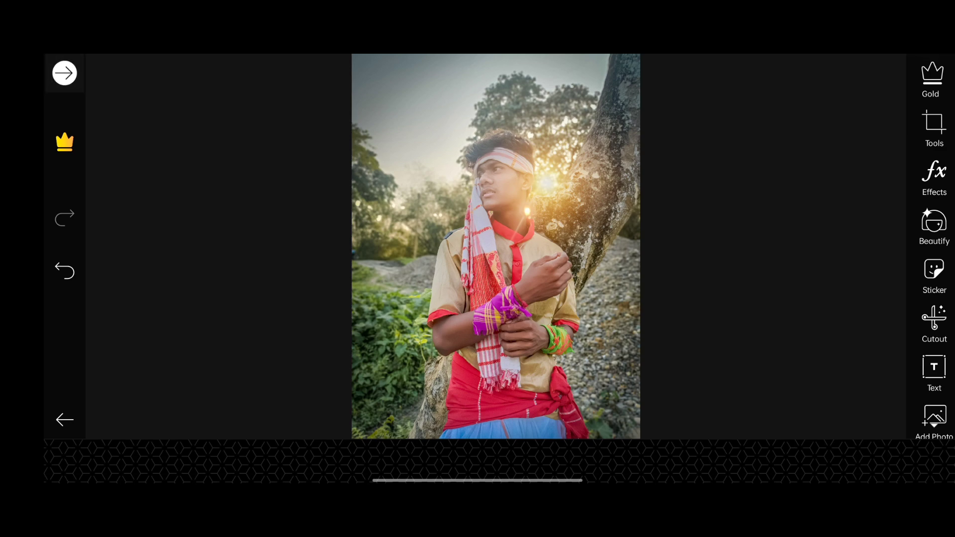
left_click(64, 73)
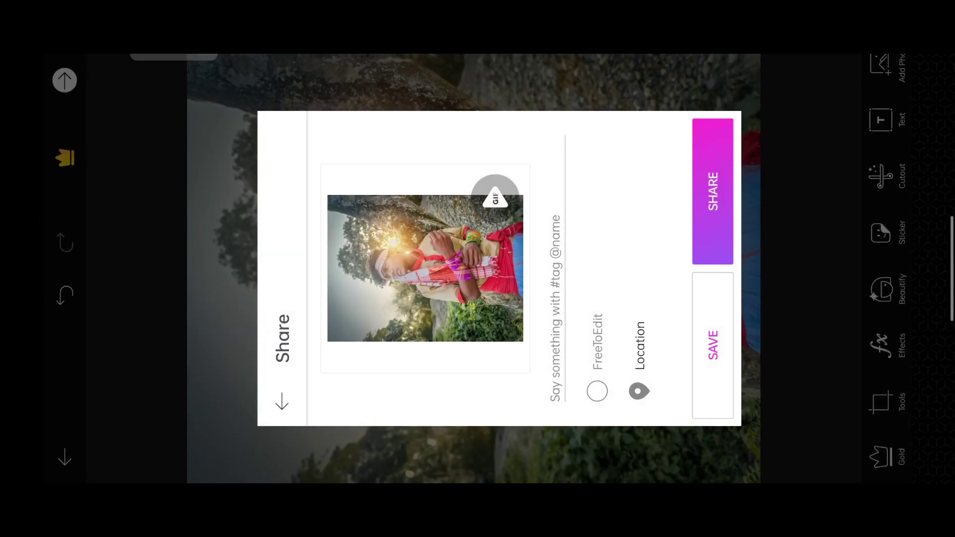